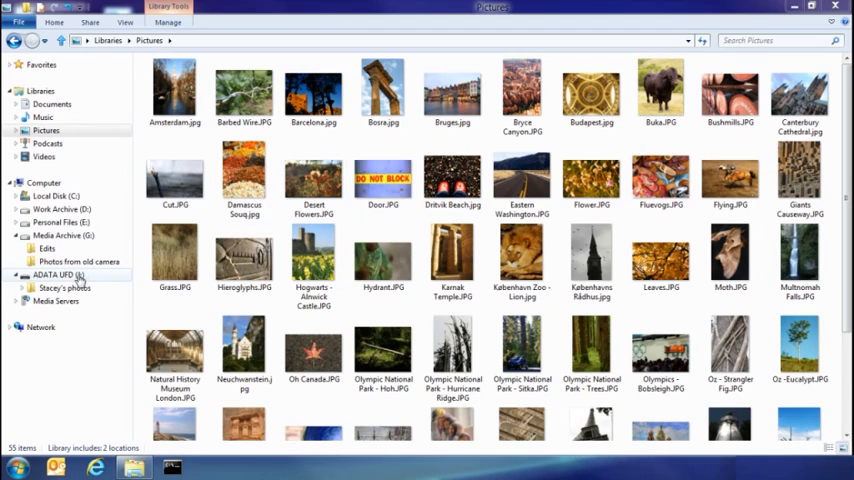
# Step: Copy both photo folders from the USB and Media Archive (G:) drives into Pictures and let them finish
pyautogui.click(64, 288)
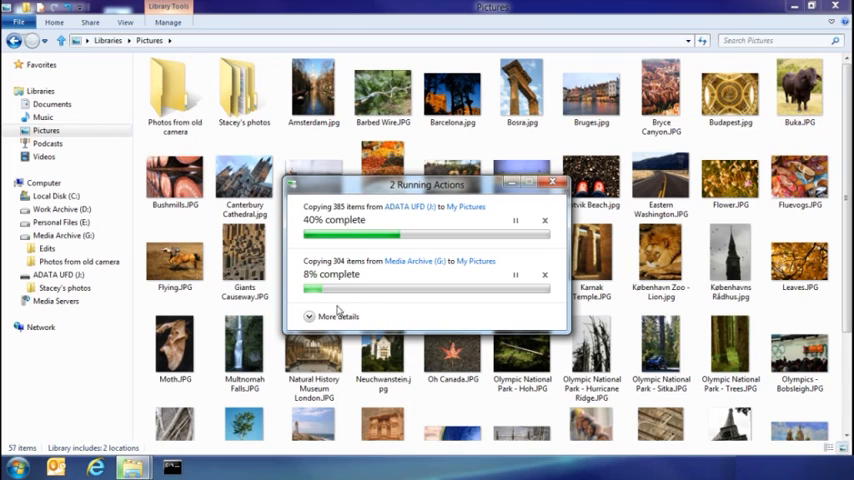
pyautogui.click(336, 316)
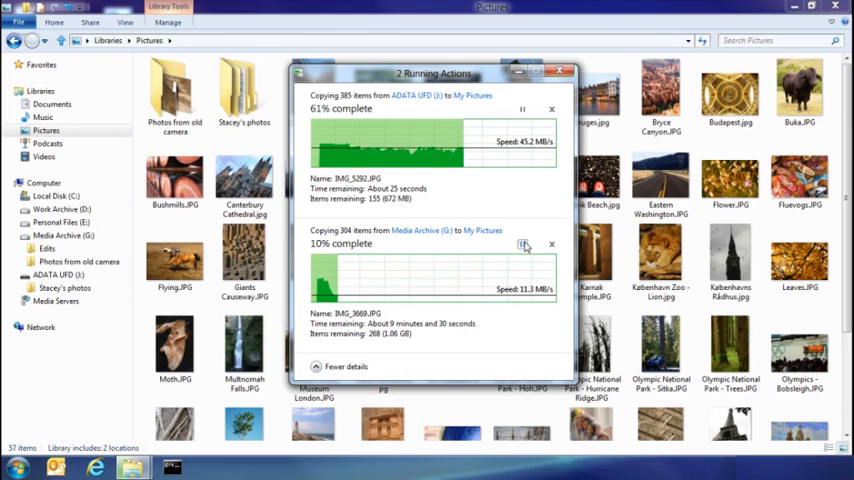
pyautogui.click(522, 244)
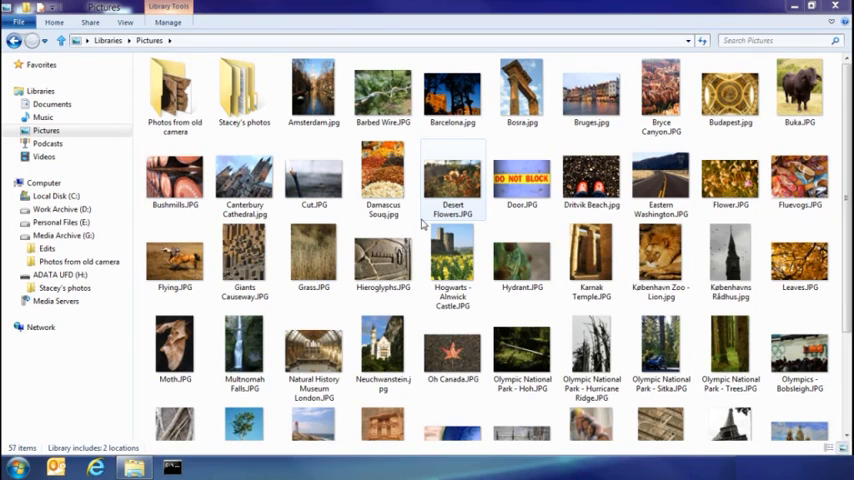
# Step: Select all four photos in G:\Edits and copy them to Pictures, raising the Replace or Skip Files prompt
pyautogui.click(46, 248)
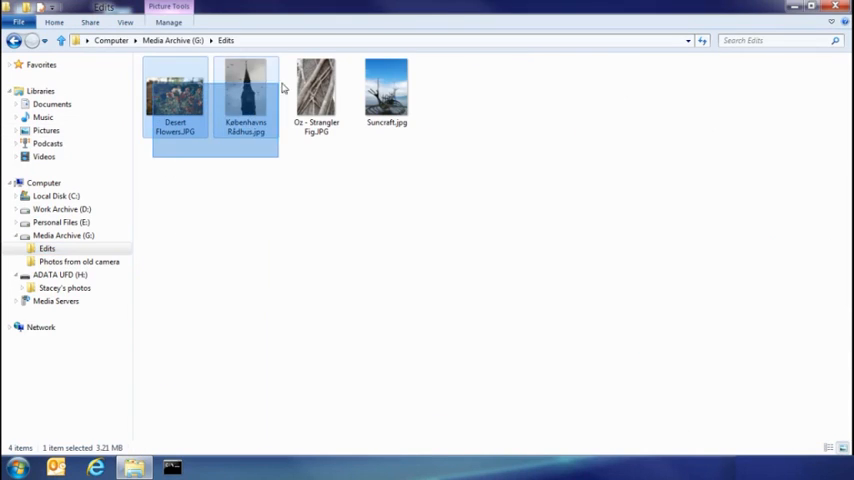
pyautogui.press('ctrl+a')
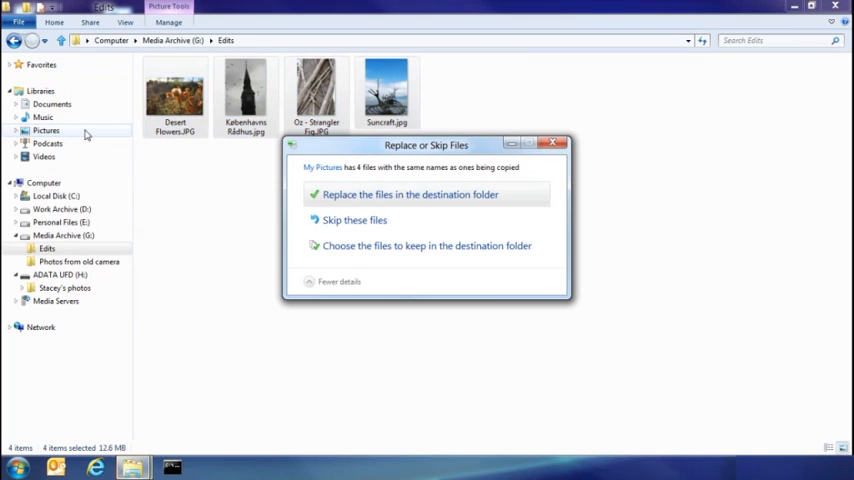
pyautogui.moveTo(108, 140)
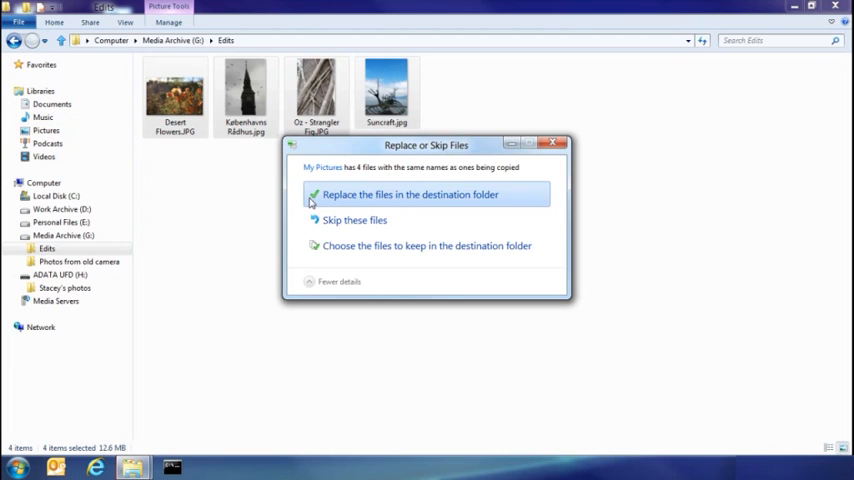
pyautogui.moveTo(324, 204)
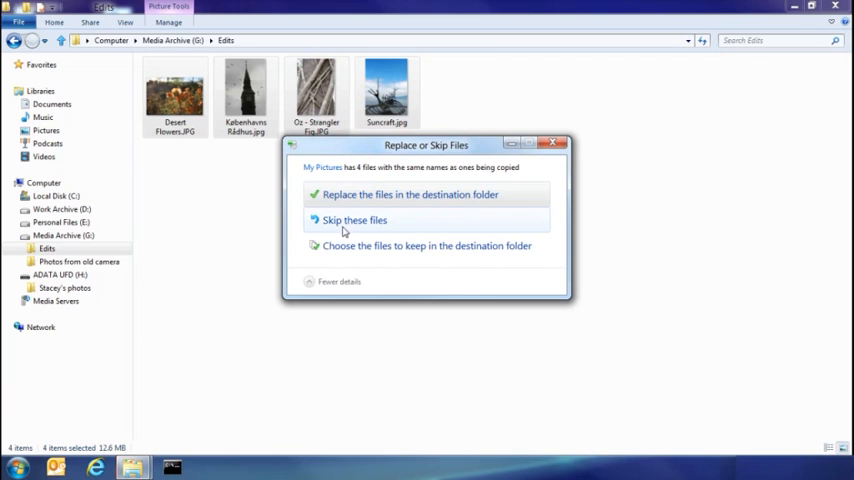
# Step: Choose files individually and tick the Edits versions of the duplicate photos to keep
pyautogui.click(426, 244)
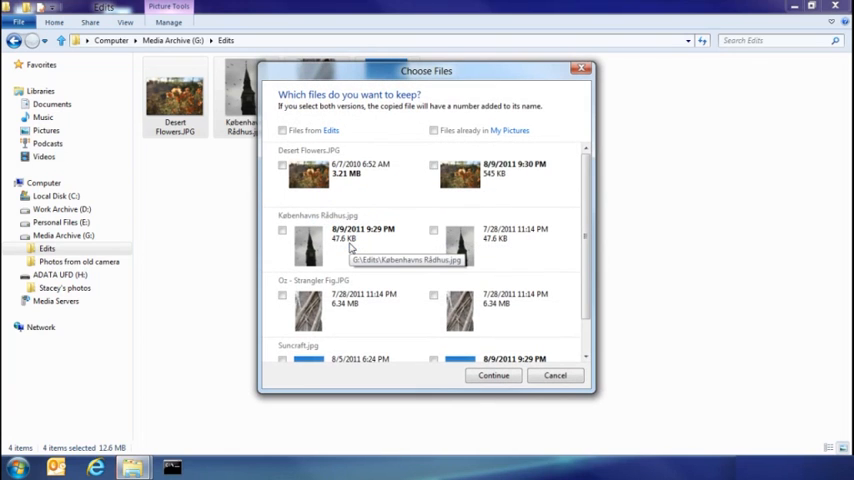
pyautogui.moveTo(340, 198)
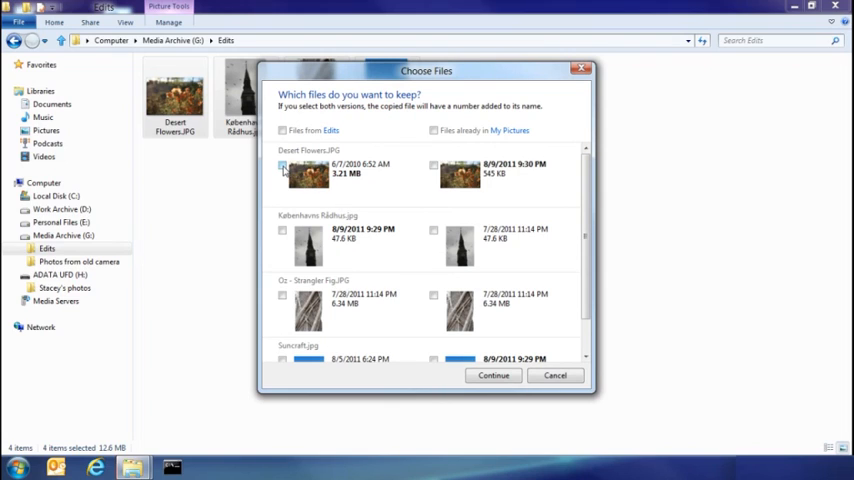
pyautogui.click(282, 166)
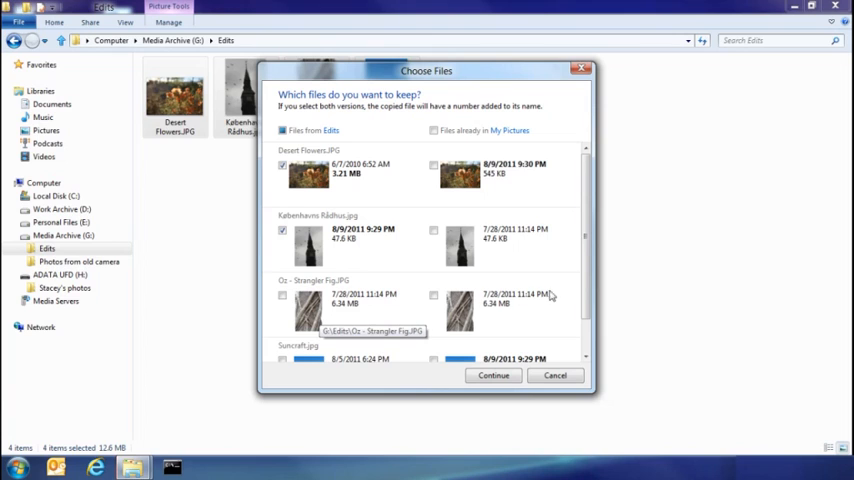
pyautogui.scroll(-3)
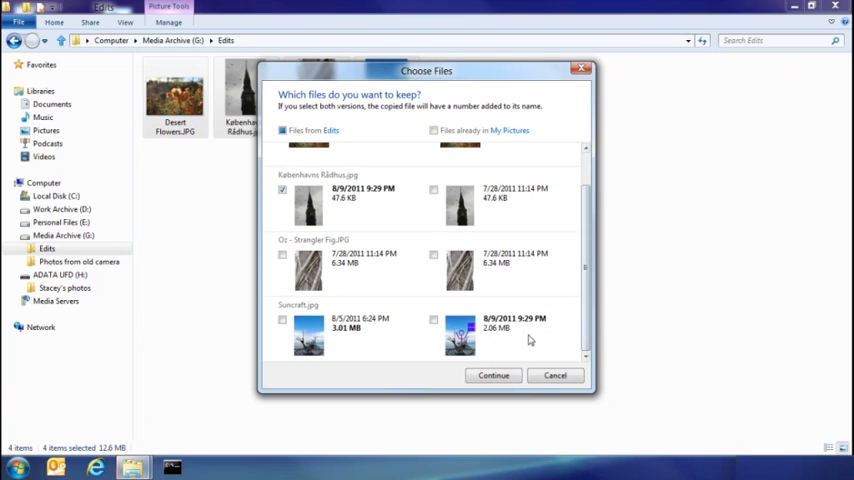